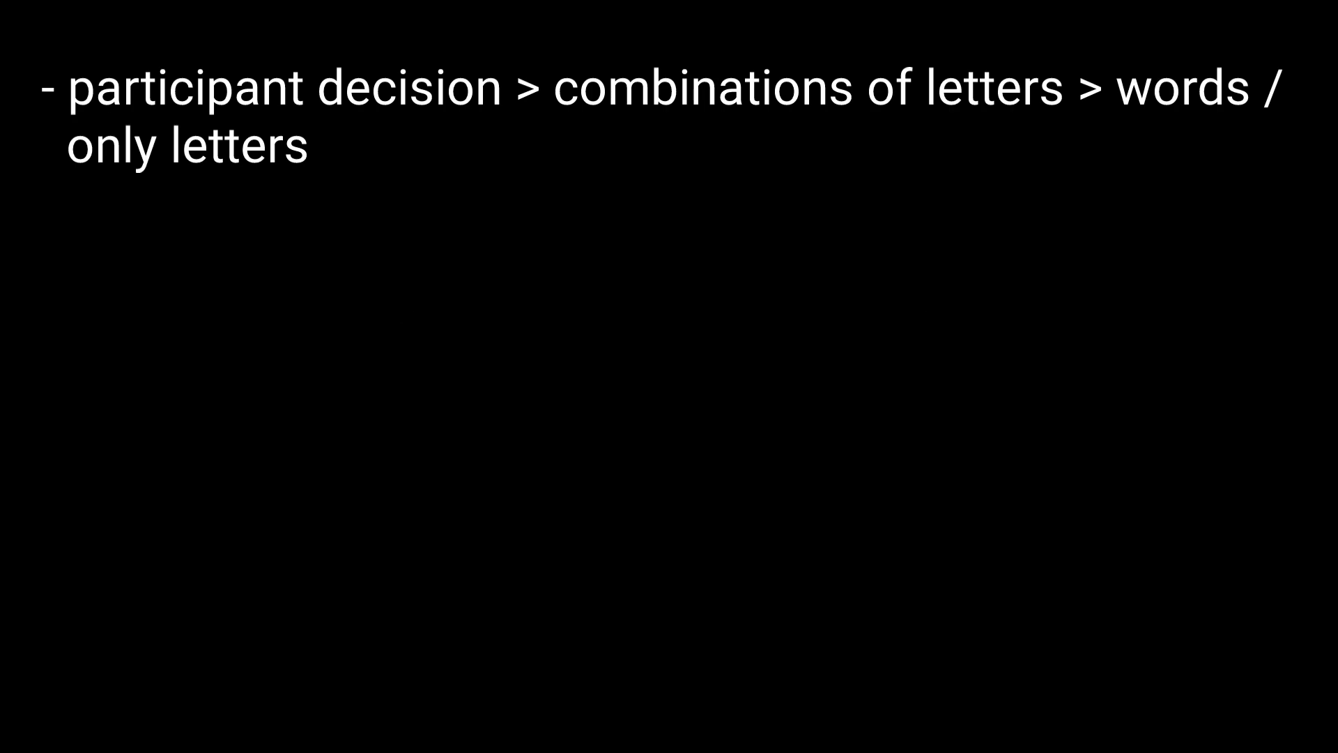
pyautogui.write('BOY > Yes > real English word')
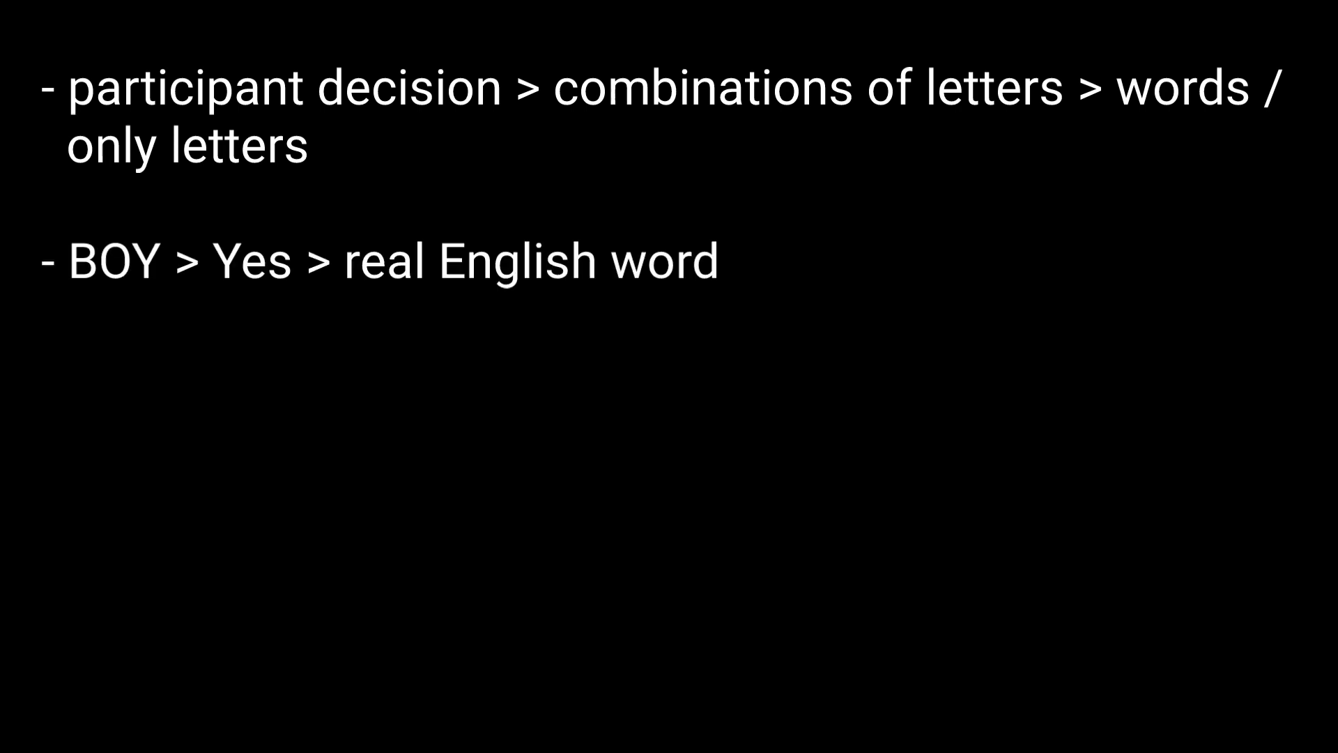